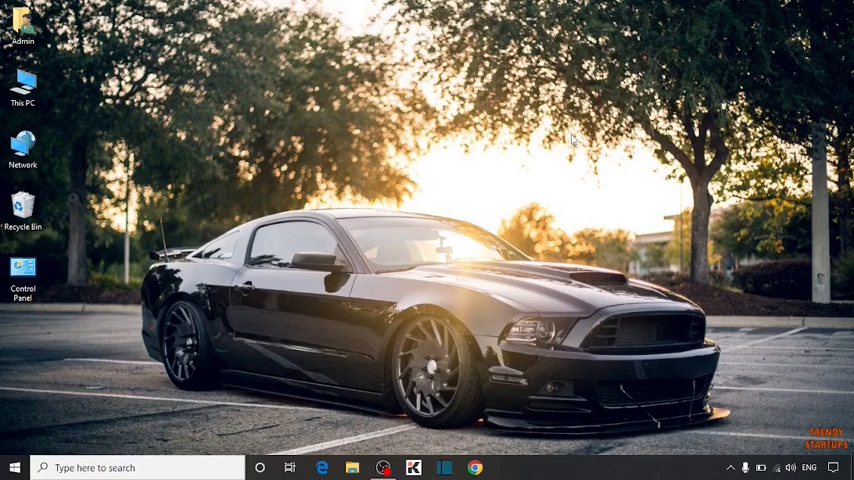
{"action": "mouse_move", "coordinate": [475, 280]}
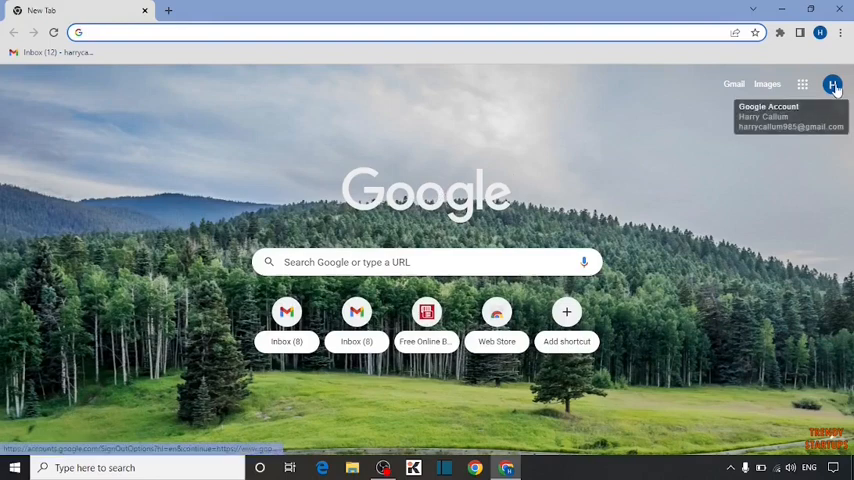
- Go from the profile avatar to Manage your Google Account, then the Security page's sign-in options
{"action": "left_click", "coordinate": [834, 84]}
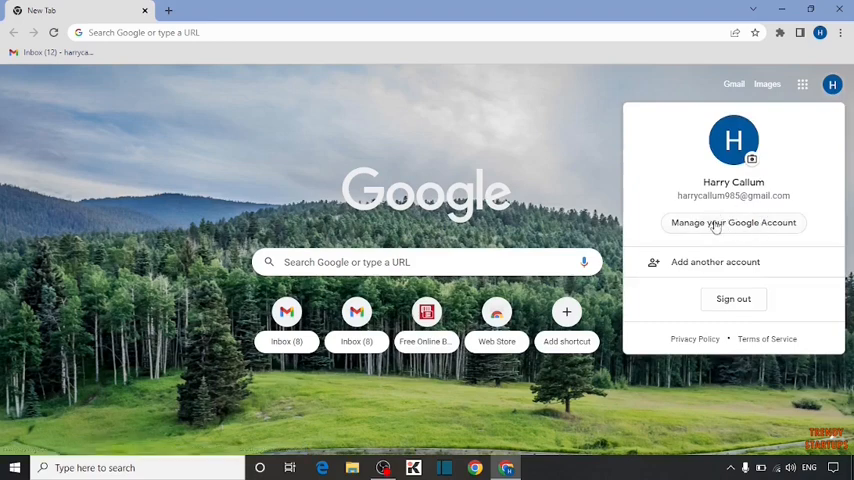
{"action": "left_click", "coordinate": [733, 222]}
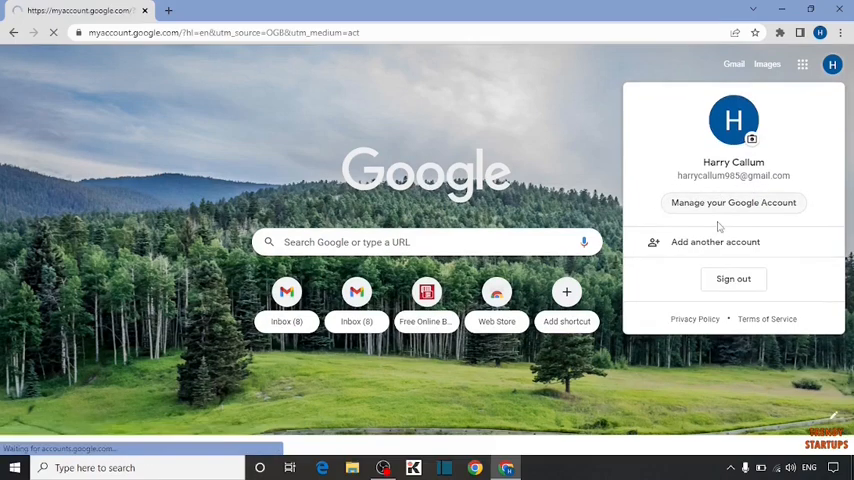
{"action": "left_click", "coordinate": [733, 203]}
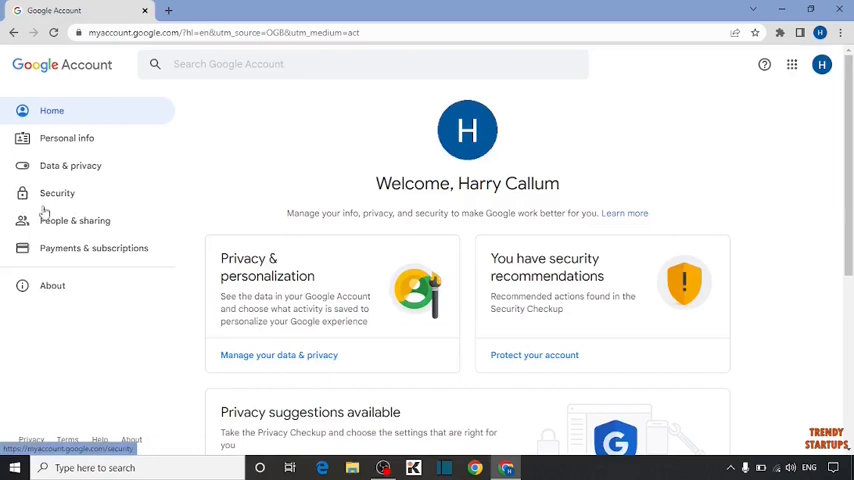
{"action": "left_click", "coordinate": [56, 193]}
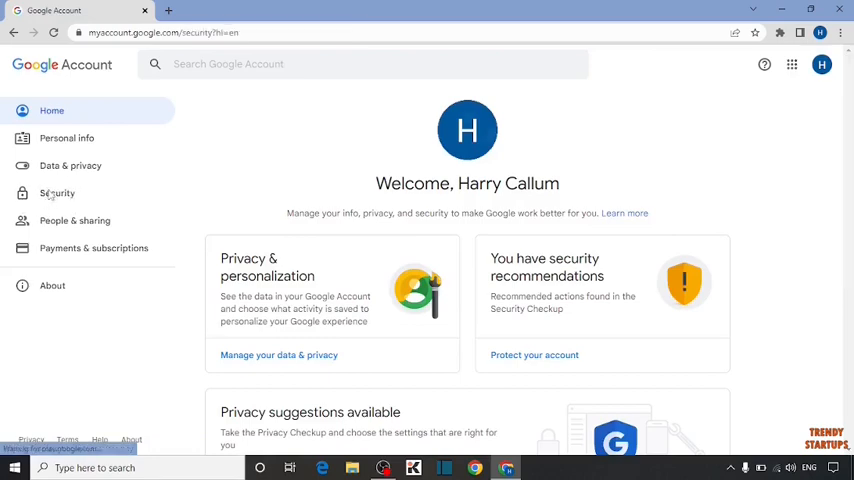
{"action": "left_click", "coordinate": [56, 192]}
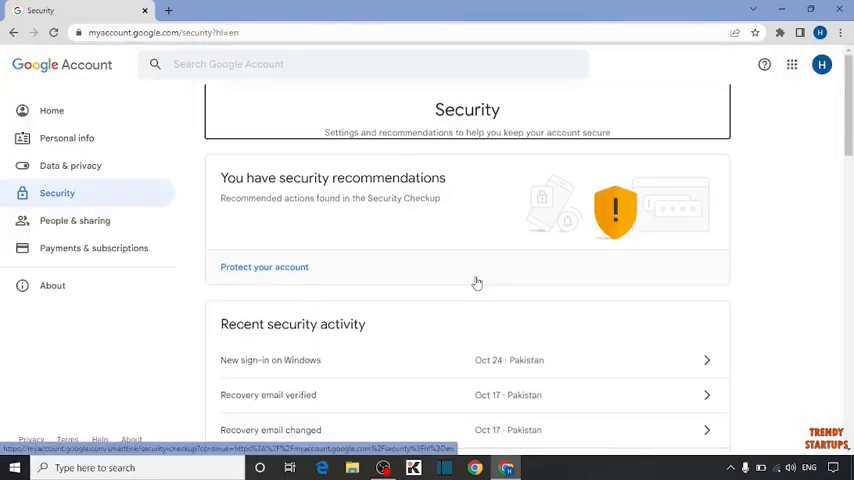
{"action": "scroll", "scroll_direction": "down", "scroll_amount": 3}
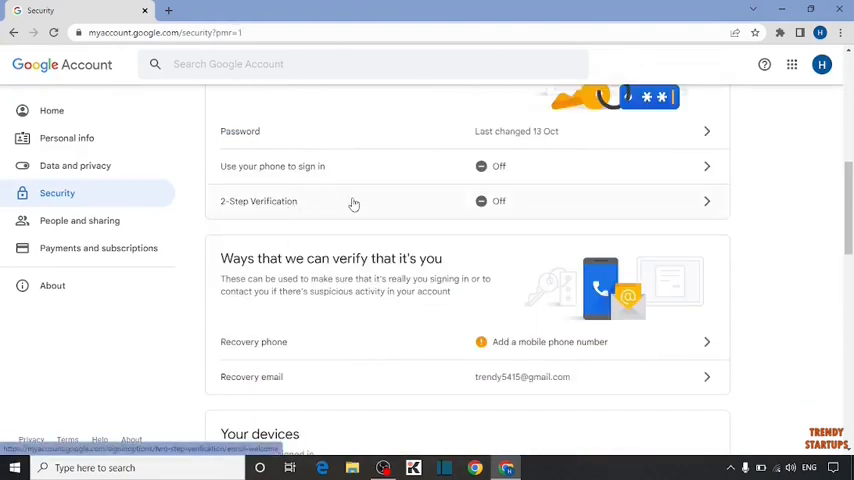
- Open 2-Step Verification and start its setup with GET STARTED
{"action": "left_click", "coordinate": [354, 201]}
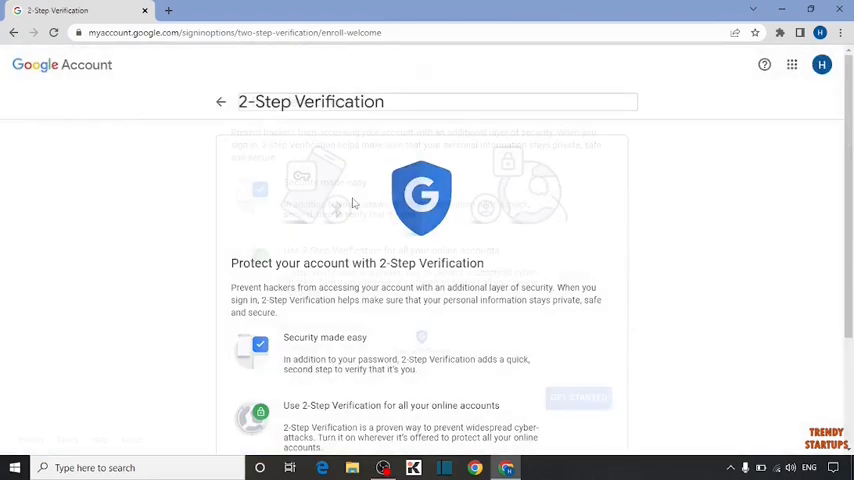
{"action": "scroll", "scroll_direction": "down", "scroll_amount": 3}
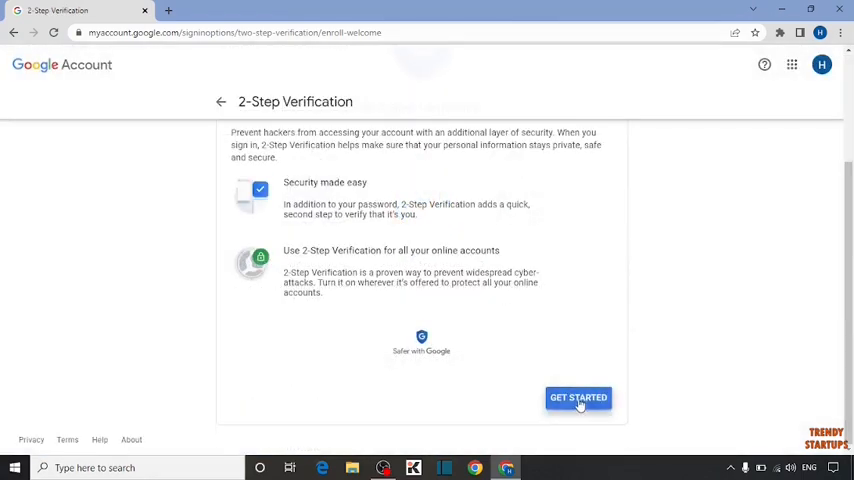
{"action": "left_click", "coordinate": [576, 397]}
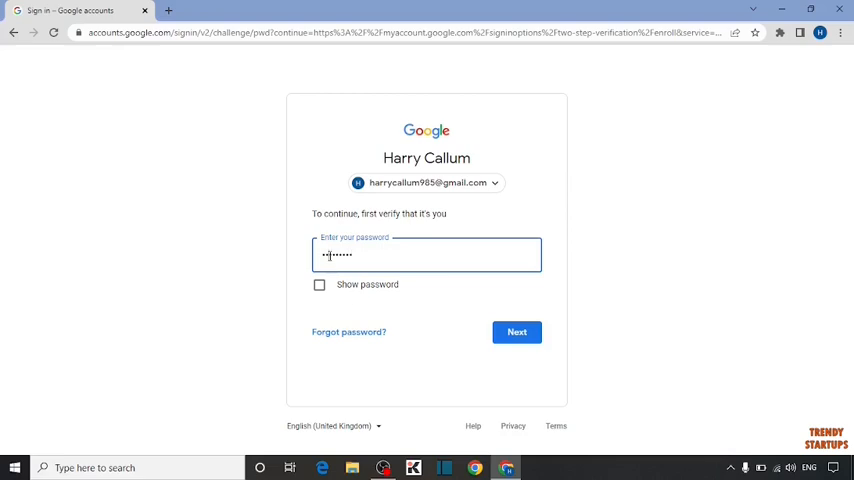
{"action": "left_click", "coordinate": [516, 332]}
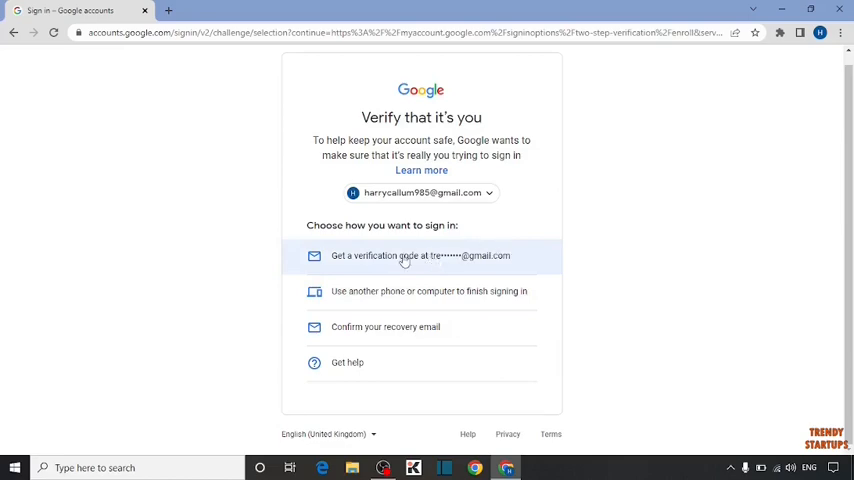
{"action": "left_click", "coordinate": [420, 255]}
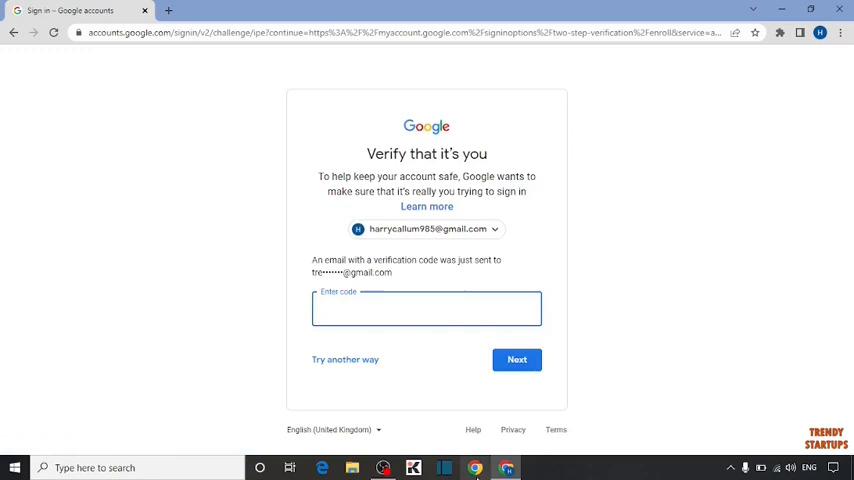
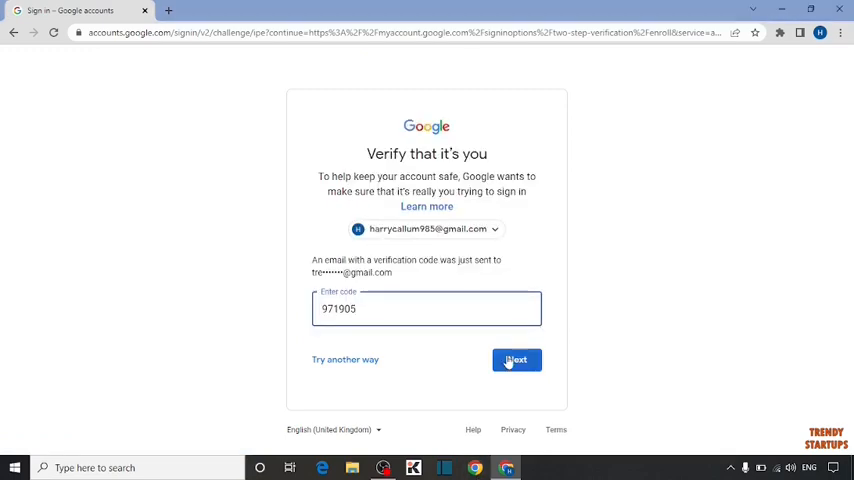
{"action": "left_click", "coordinate": [516, 359]}
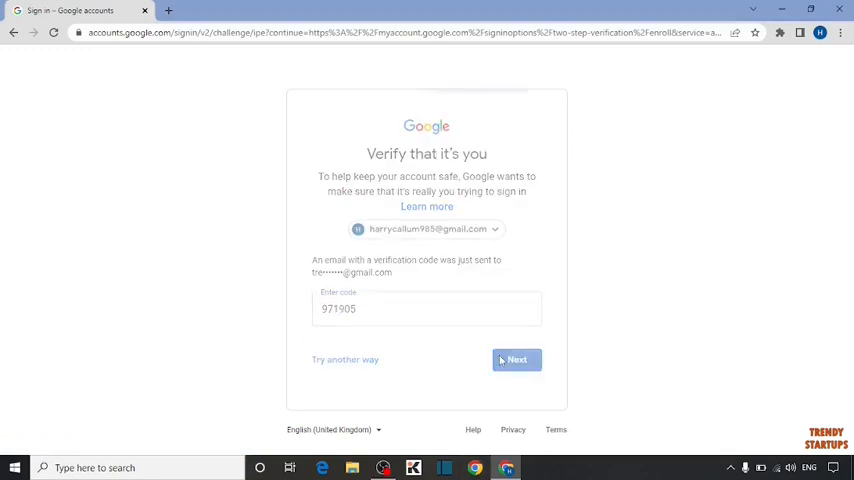
{"action": "left_click", "coordinate": [515, 359]}
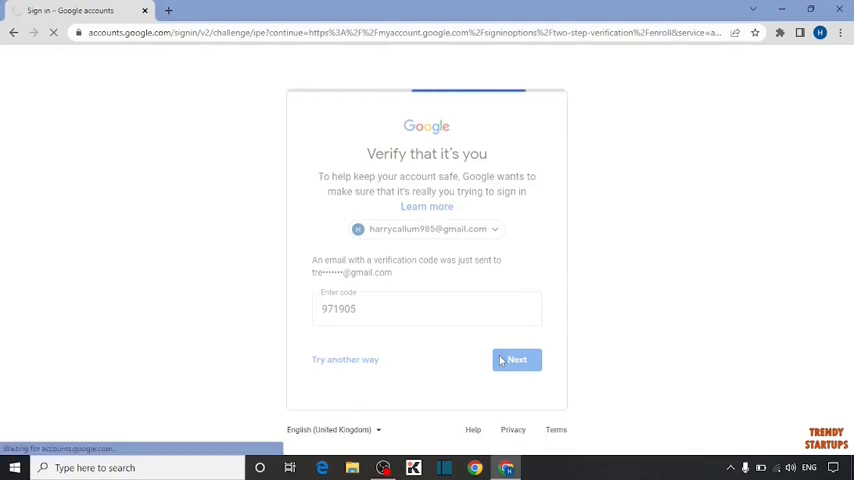
- Enter the phone number and continue with the Text message option
{"action": "left_click", "coordinate": [516, 359]}
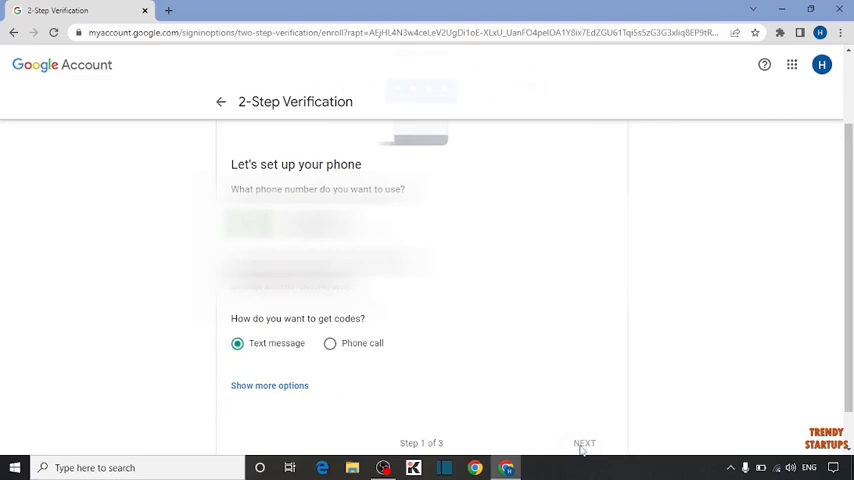
{"action": "left_click", "coordinate": [584, 442]}
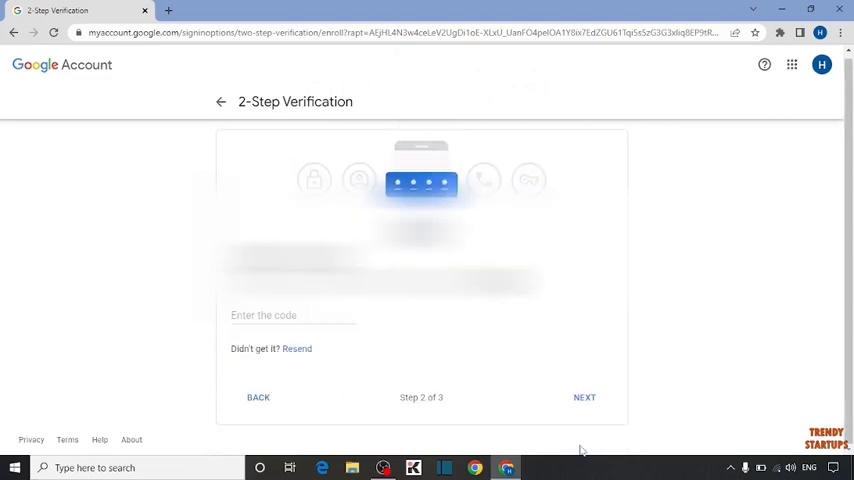
{"action": "left_click", "coordinate": [293, 315]}
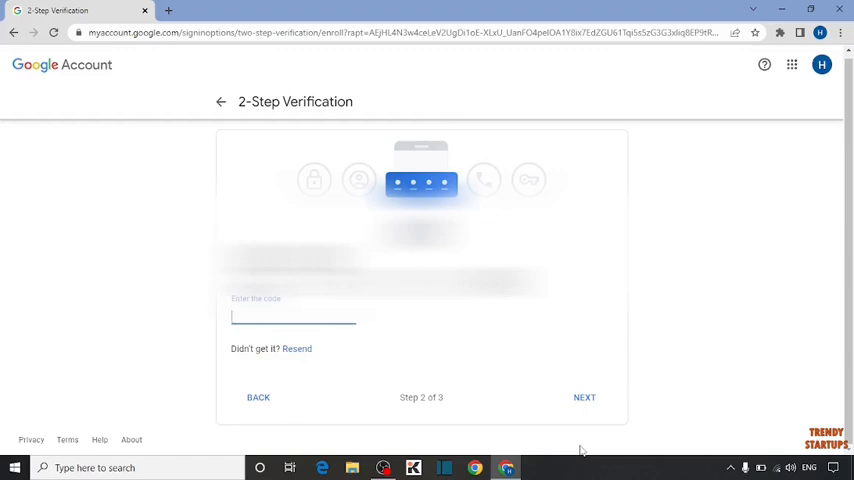
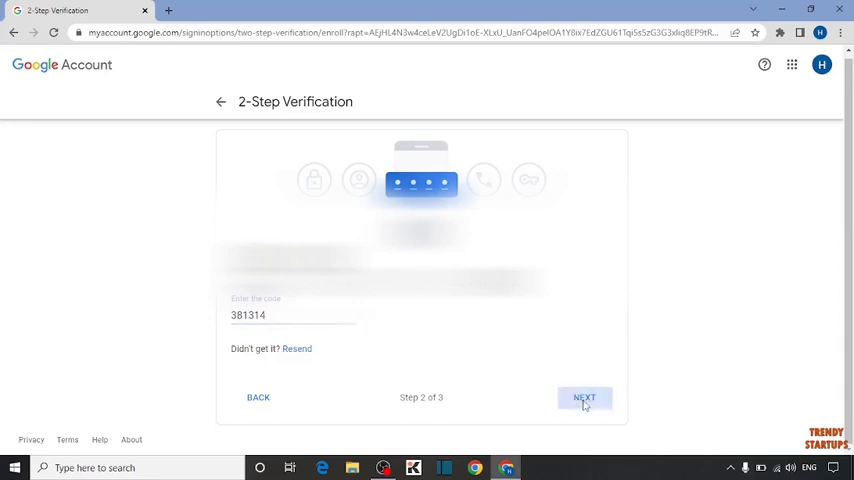
{"action": "left_click", "coordinate": [585, 397]}
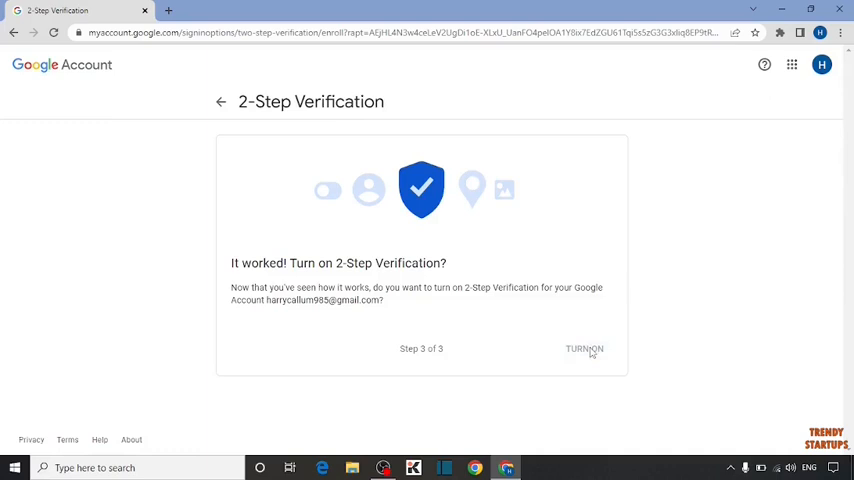
- Confirm TURN ON at step 3 of 3 to enable 2-Step Verification
{"action": "left_click", "coordinate": [583, 348]}
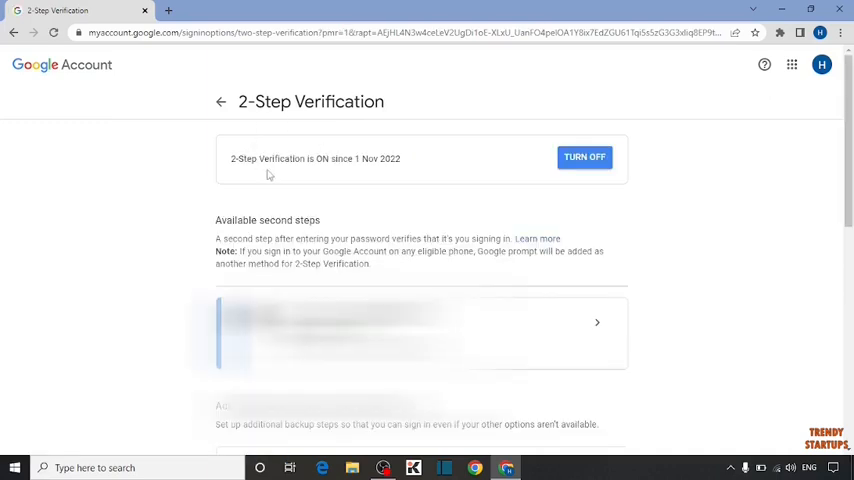
{"action": "mouse_move", "coordinate": [352, 124]}
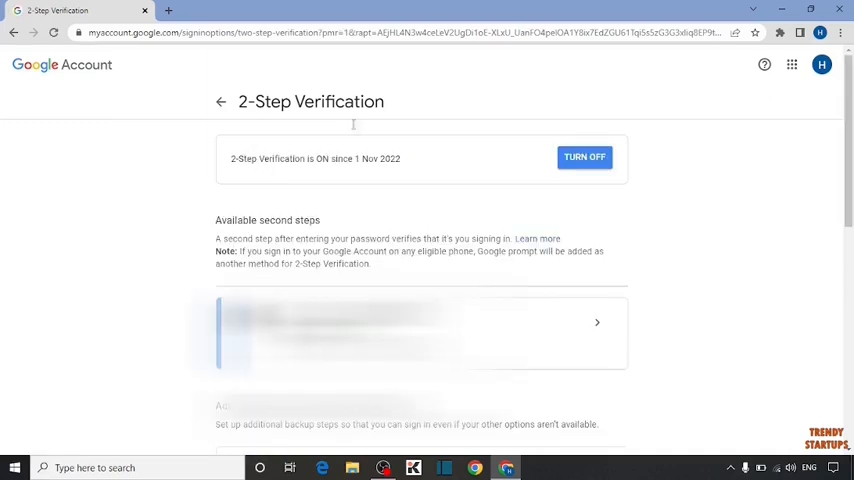